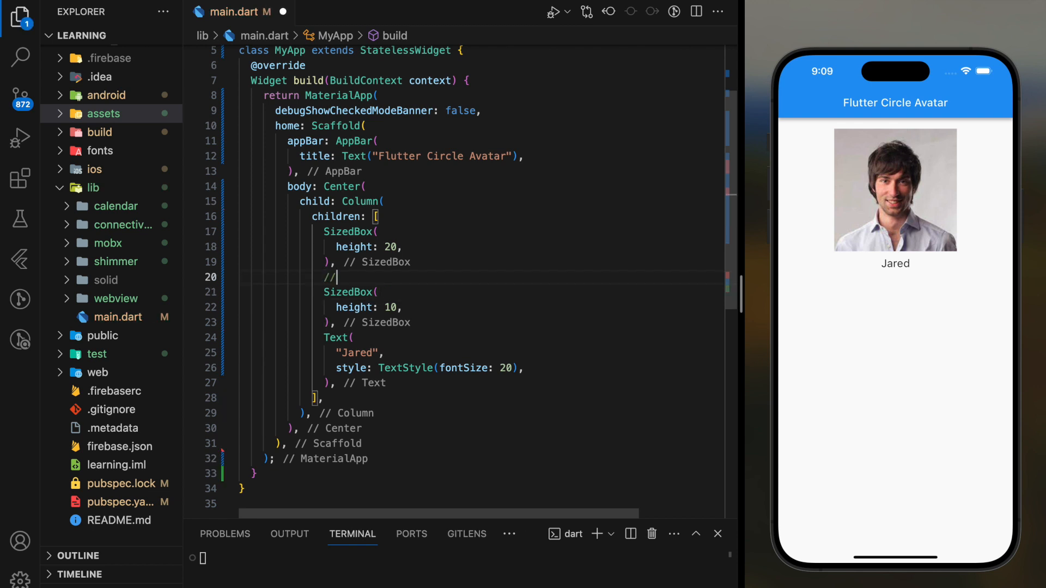
- Add a '// method 1' comment and a Container with height 200, width 200 and a BoxDecoration
{"action": "type", "text": "method 1"}
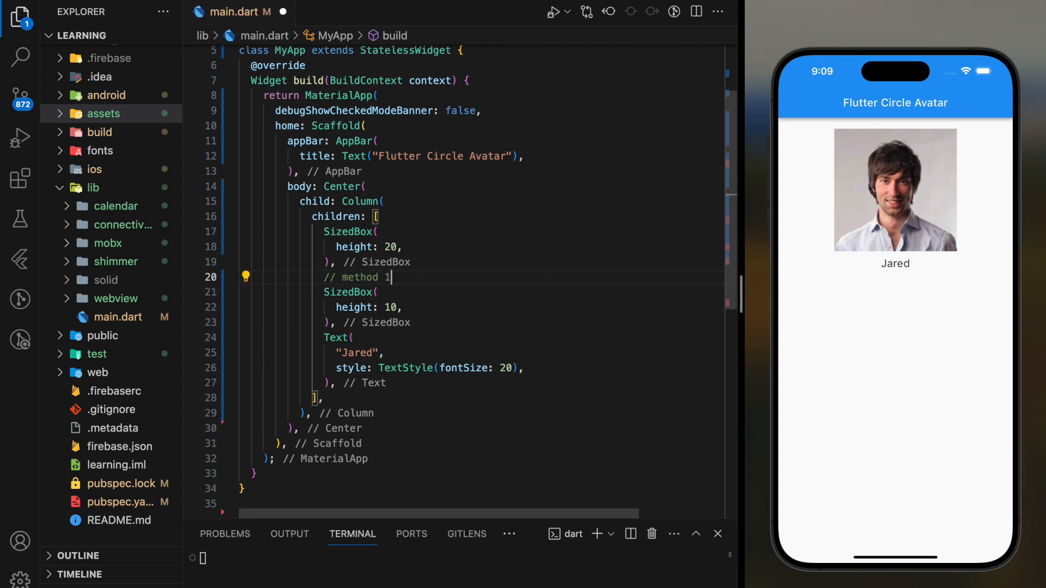
{"action": "key", "text": "enter"}
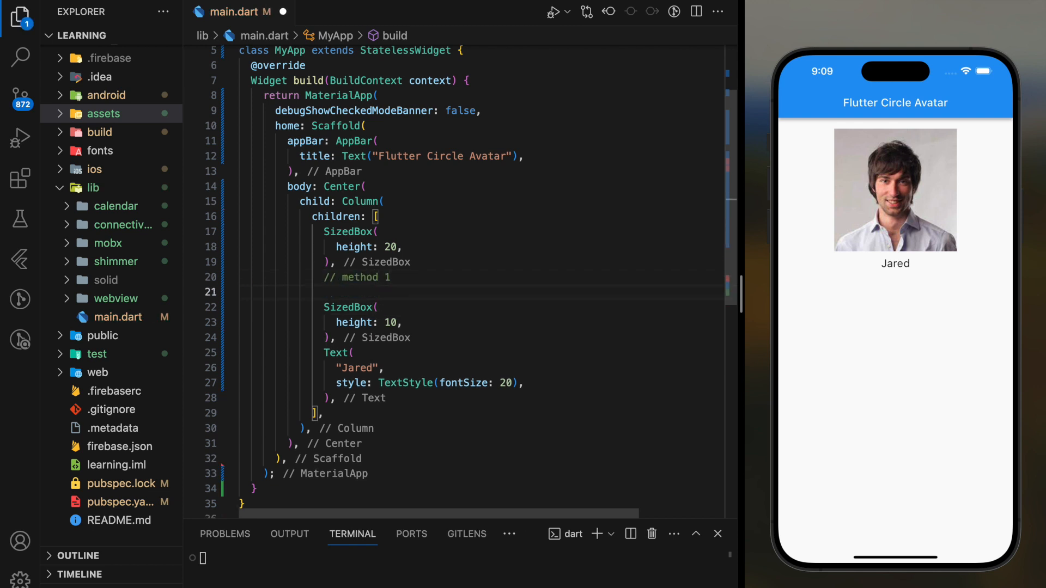
{"action": "type", "text": "Container("}
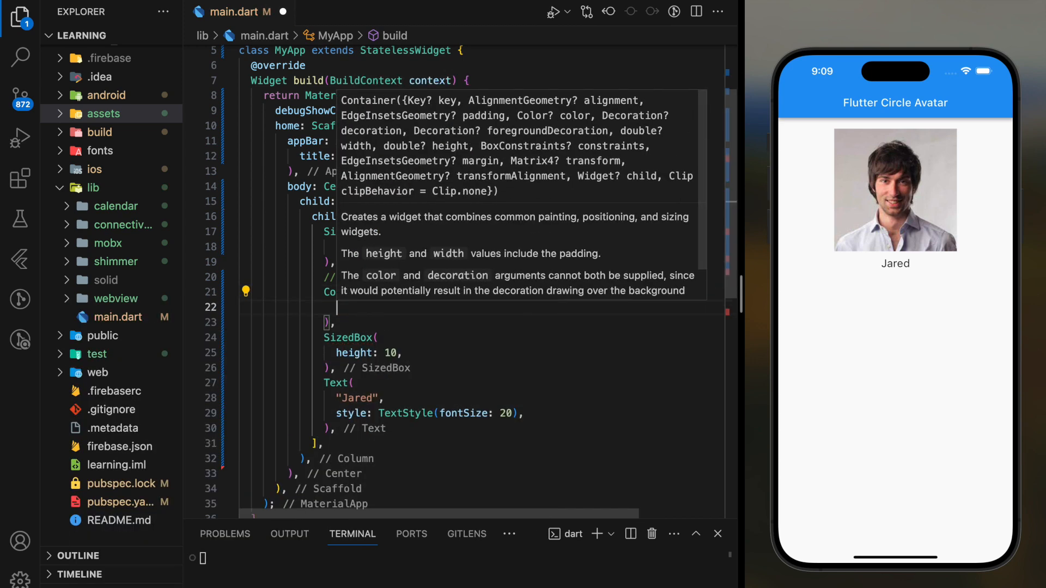
{"action": "type", "text": "hei"}
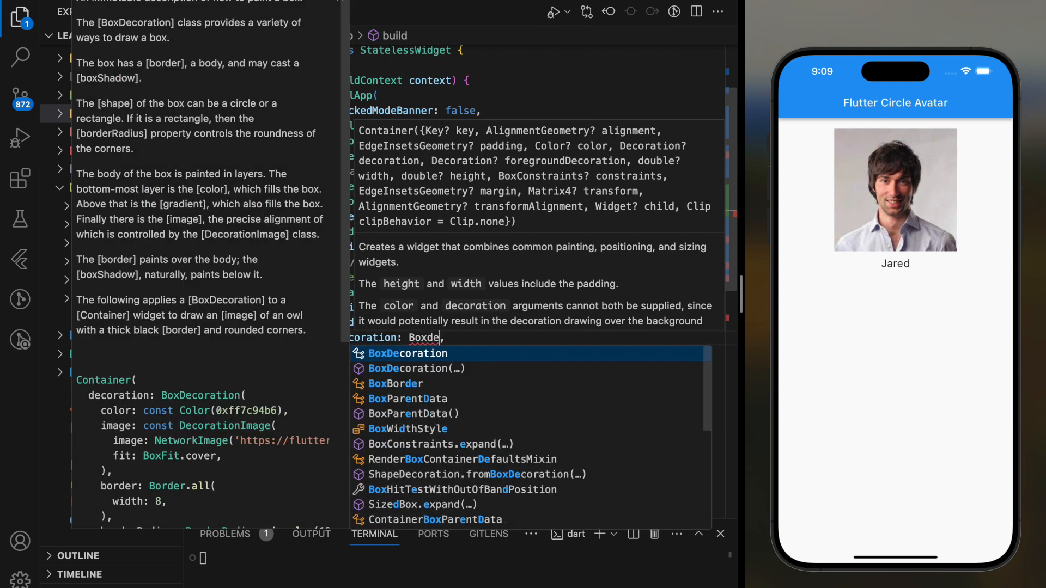
{"action": "left_click", "coordinate": [408, 353]}
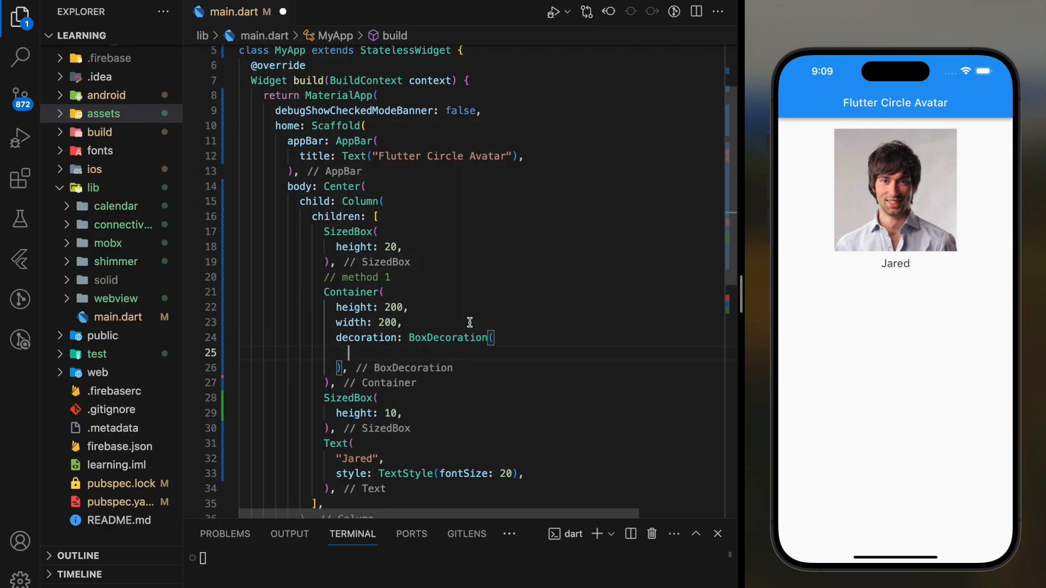
- Set the BoxDecoration to BoxShape.circle with a DecorationImage of AssetImage('assets/user1.jpeg')
{"action": "type", "text": "shape: BoxShape.circle"}
{"action": "type", "text": "image: DecorationImage(image: image"}
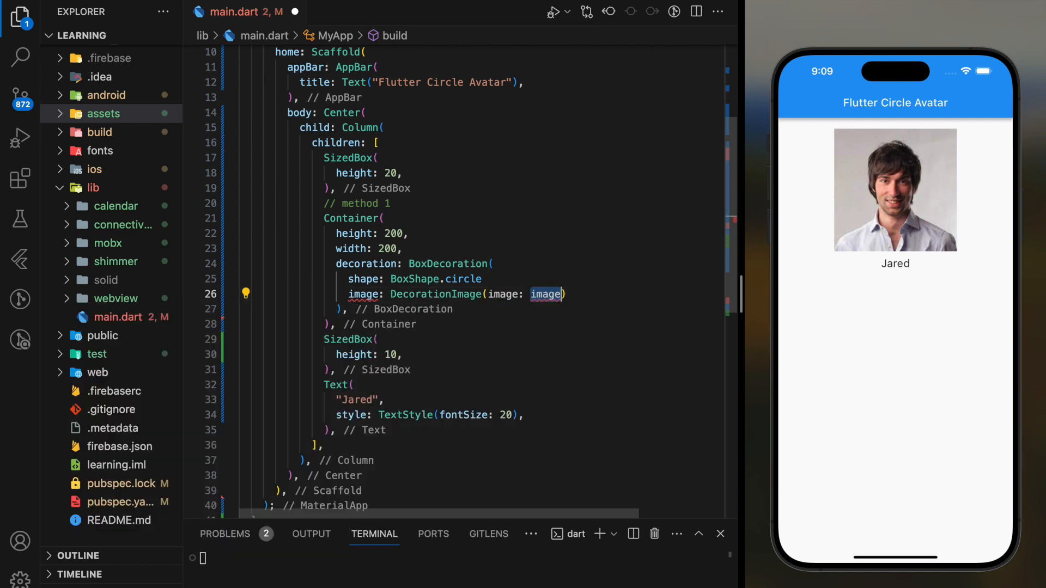
{"action": "type", "text": "Asset"}
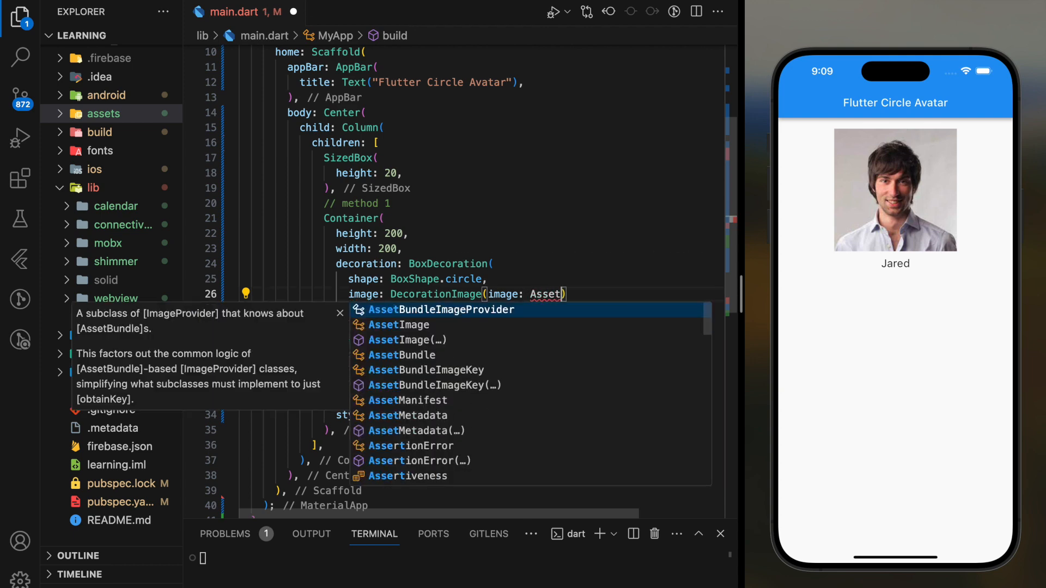
{"action": "left_click", "coordinate": [399, 325]}
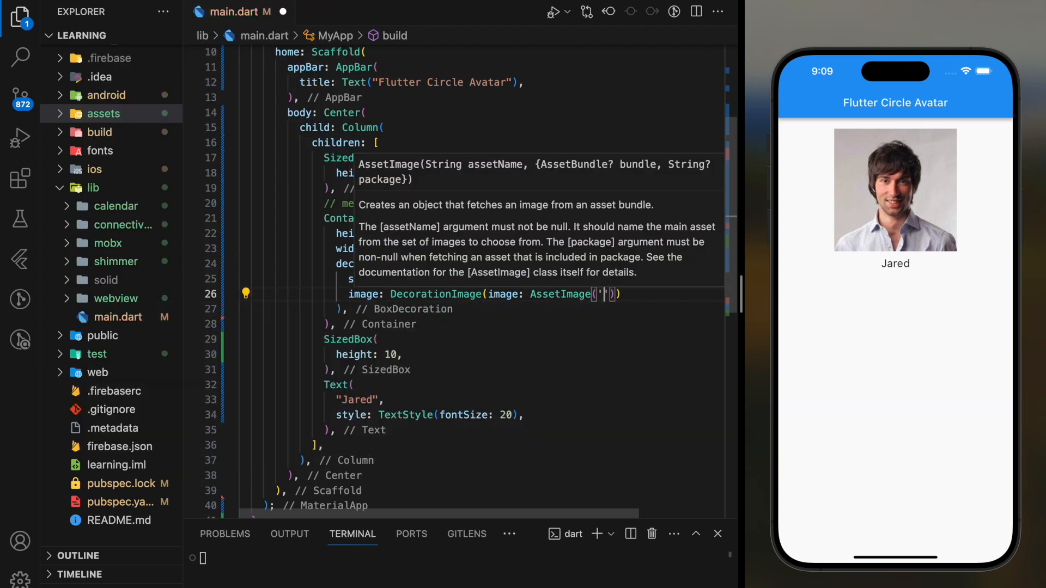
{"action": "type", "text": "assets/user1.jpeg'),"}
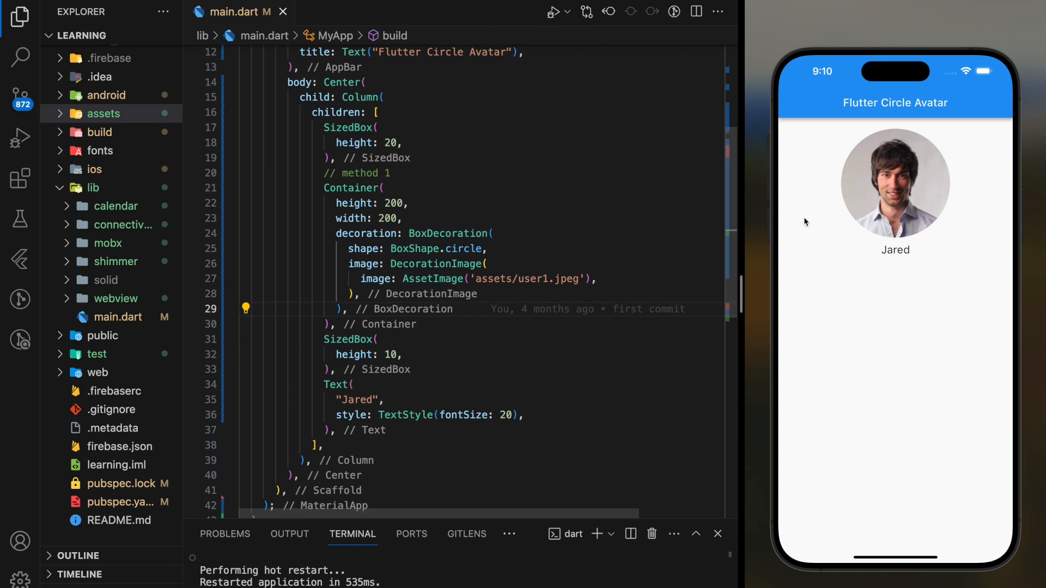
{"action": "mouse_move", "coordinate": [552, 220]}
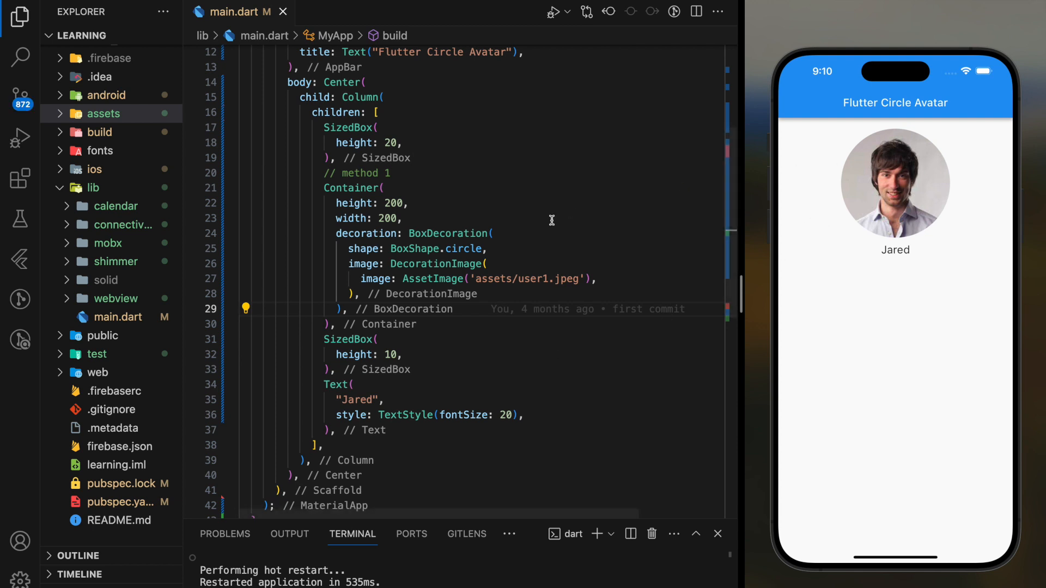
- Comment out the method 1 Container block after confirming the circular photo
{"action": "left_click_drag", "start_coordinate": [337, 233], "coordinate": [336, 325]}
{"action": "type", "text": "CircleAvatar(),"}
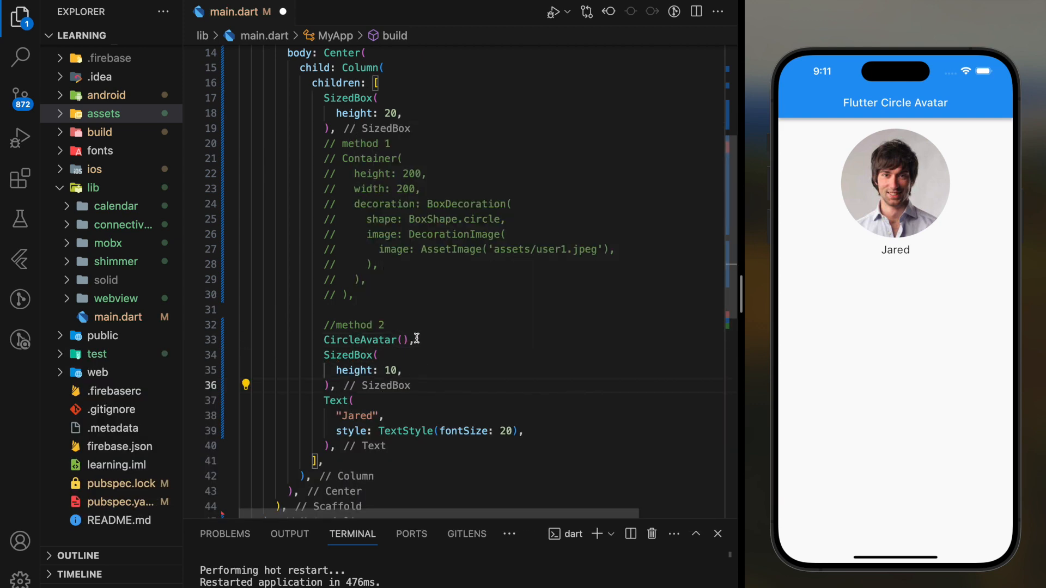
- Give the CircleAvatar radius 100 and backgroundImage AssetImage('assets/user1.jpeg')
{"action": "double_click", "coordinate": [366, 340]}
{"action": "type", "text": "radius: ,"}
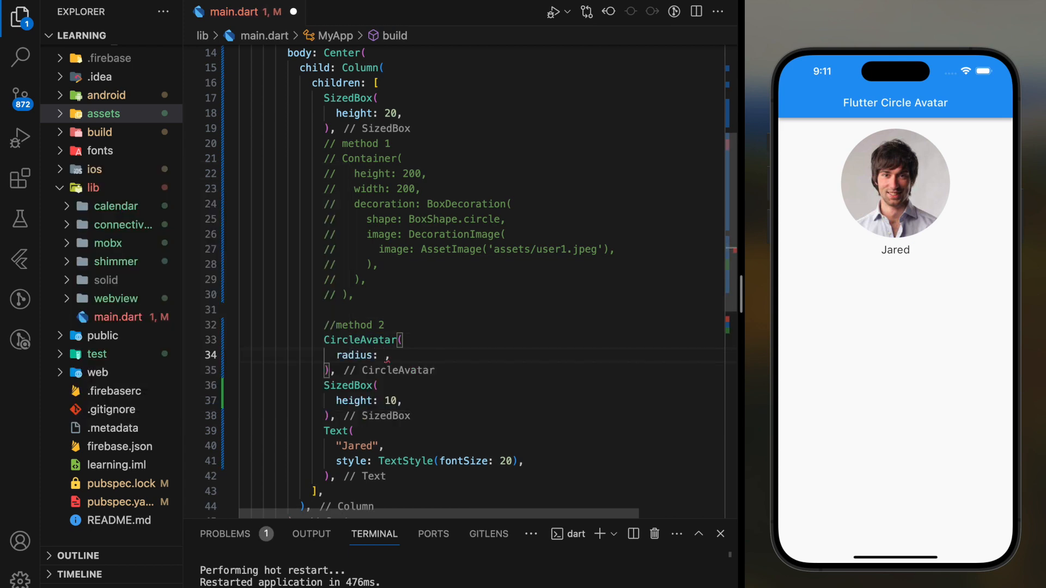
{"action": "type", "text": "100"}
{"action": "type", "text": "backgroundImage: ,"}
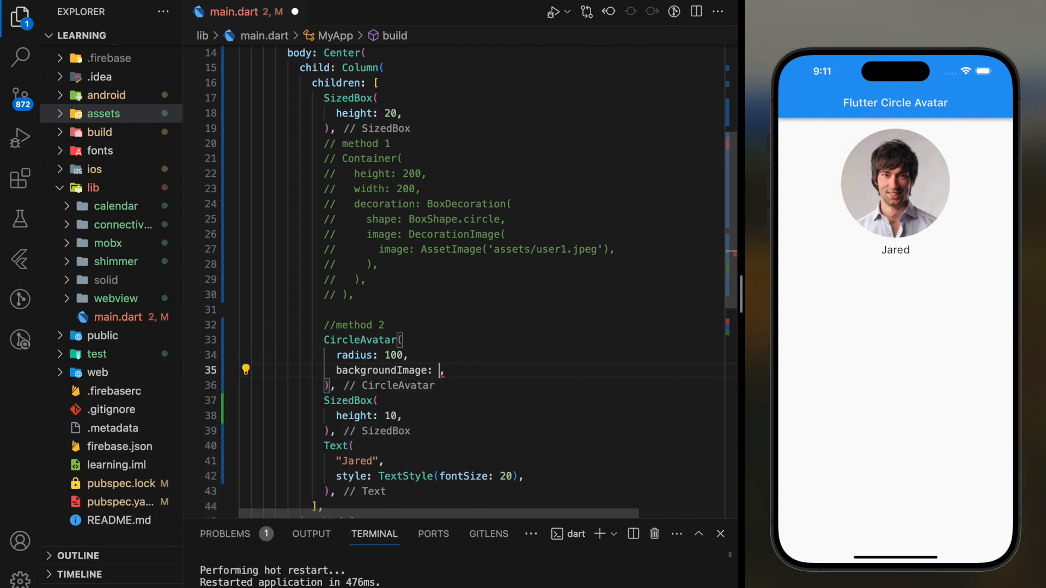
{"action": "type", "text": "AssetImage("}
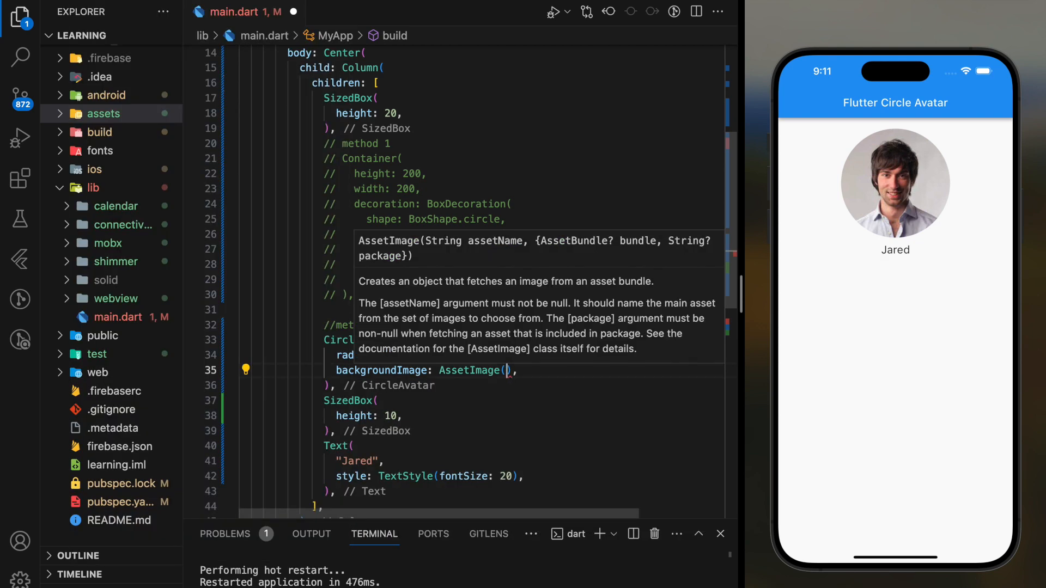
{"action": "type", "text": "'assets/'"}
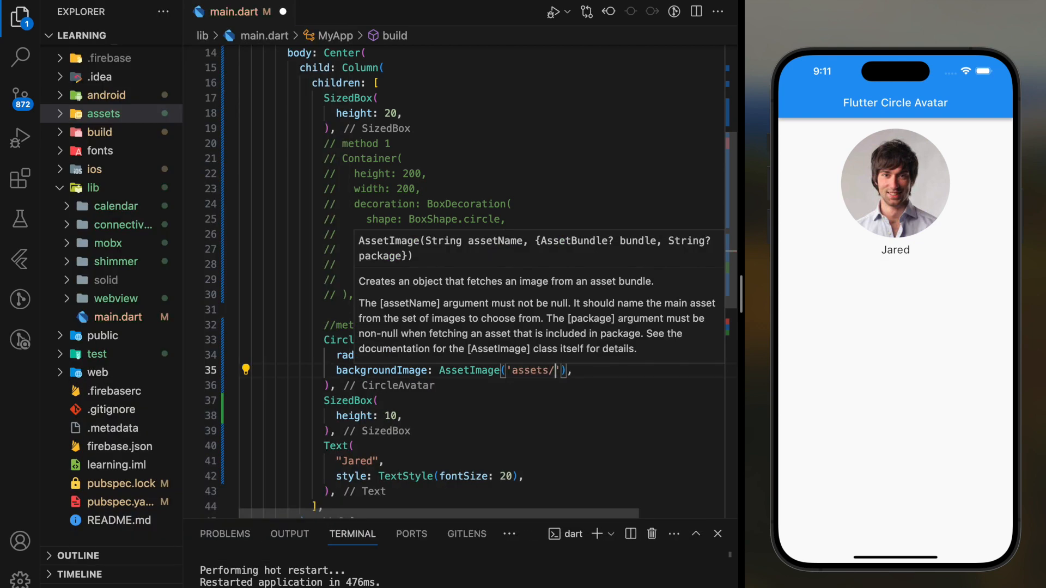
{"action": "type", "text": "user1.jpeg"}
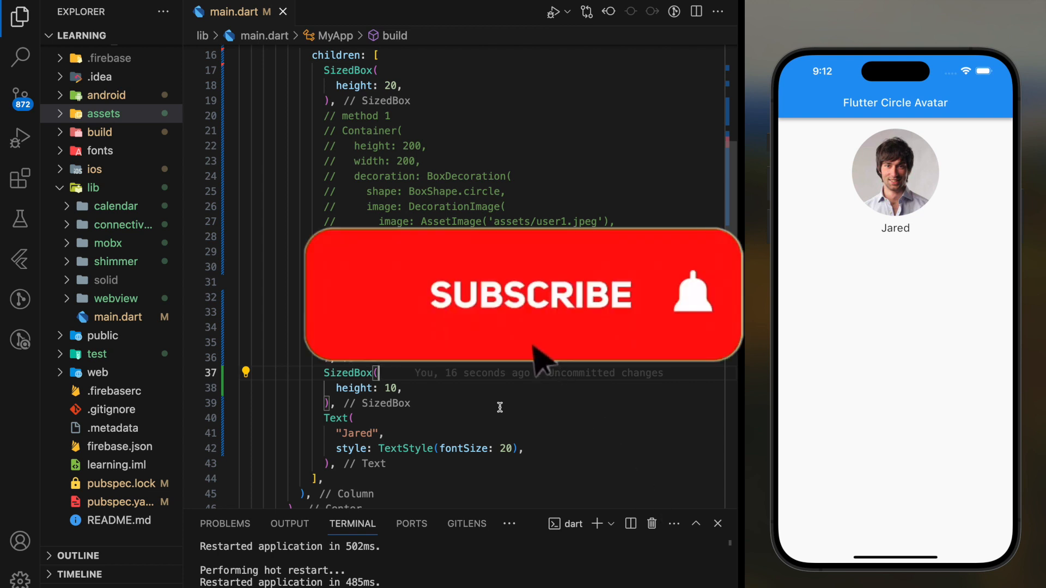
{"action": "left_click", "coordinate": [524, 295]}
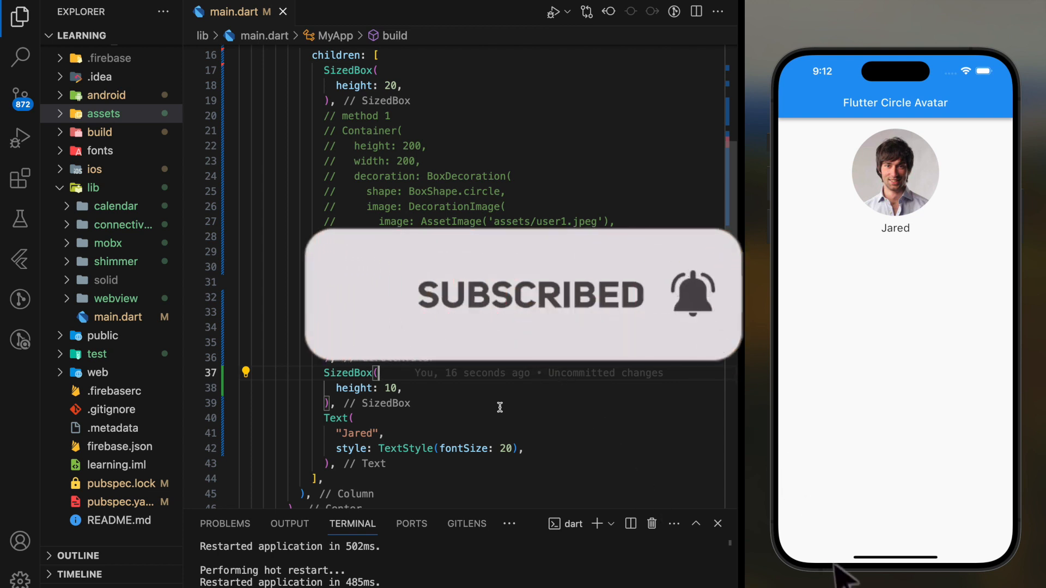